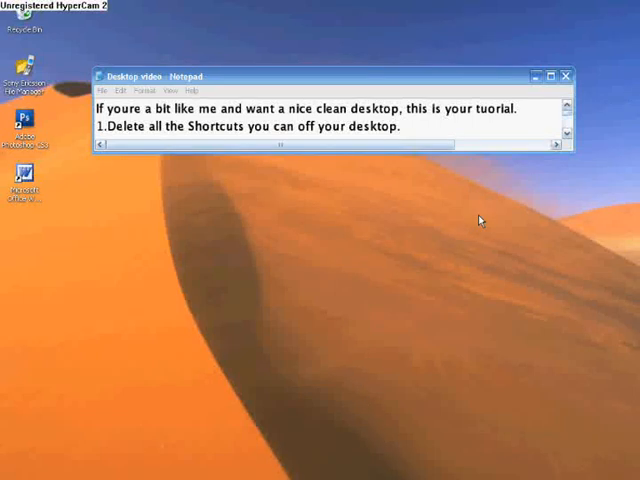
mouse_move(72, 183)
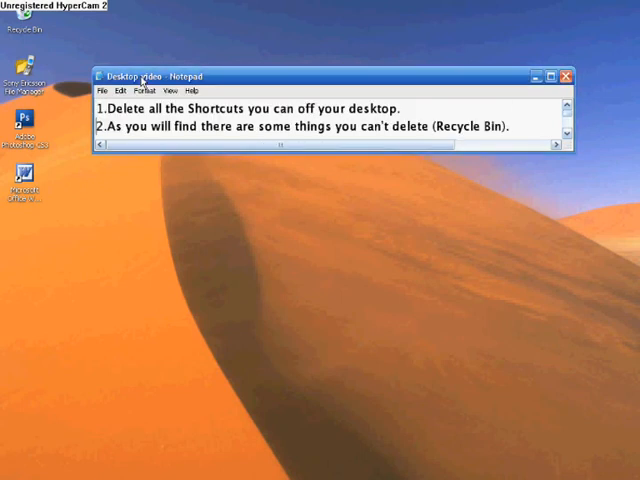
mouse_move(22, 180)
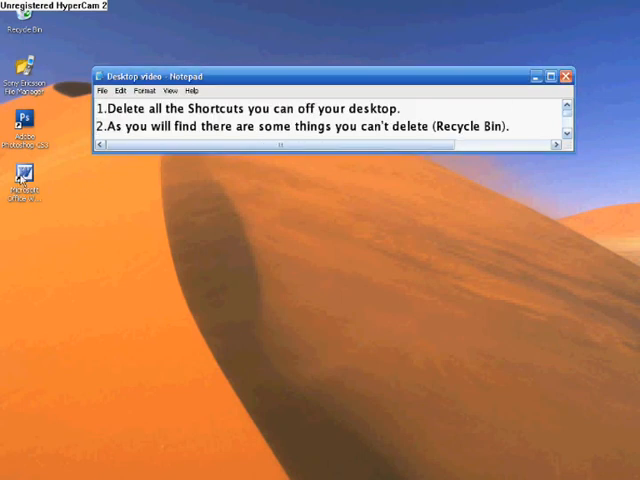
- Delete the Microsoft Office and Adobe Photoshop CS3 desktop shortcuts, confirming Delete Shortcut each time
right_click(22, 185)
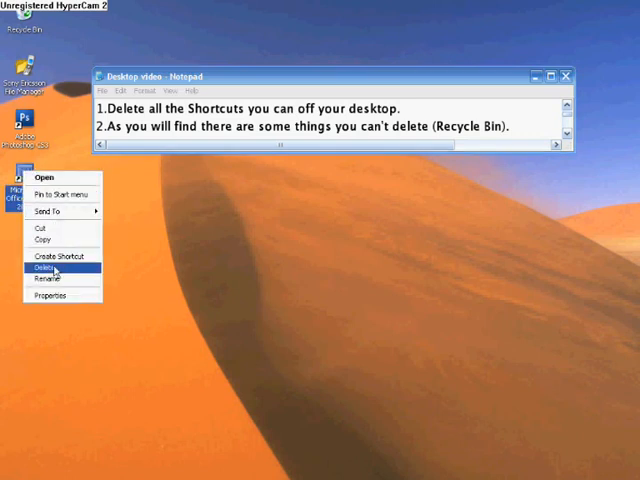
click(44, 268)
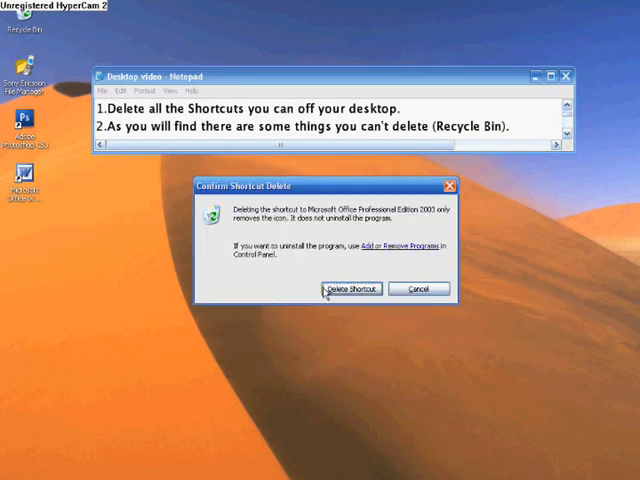
click(350, 289)
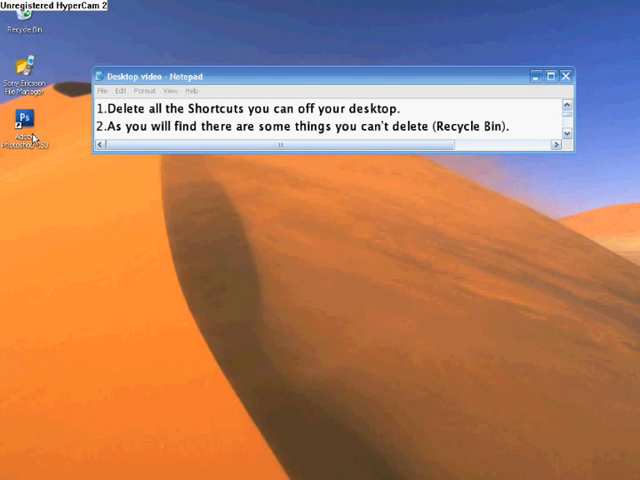
right_click(33, 125)
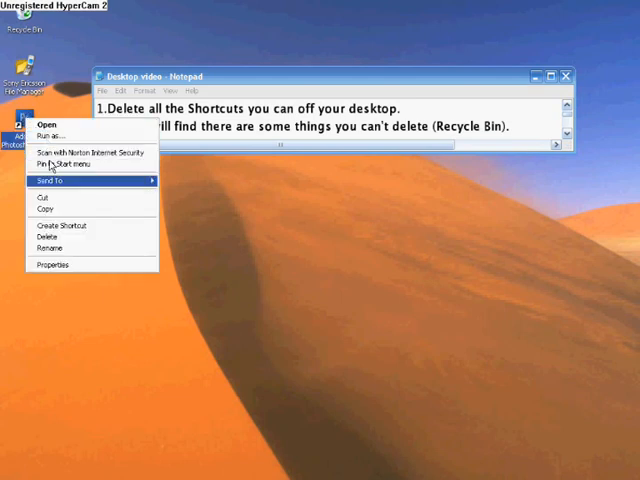
click(44, 236)
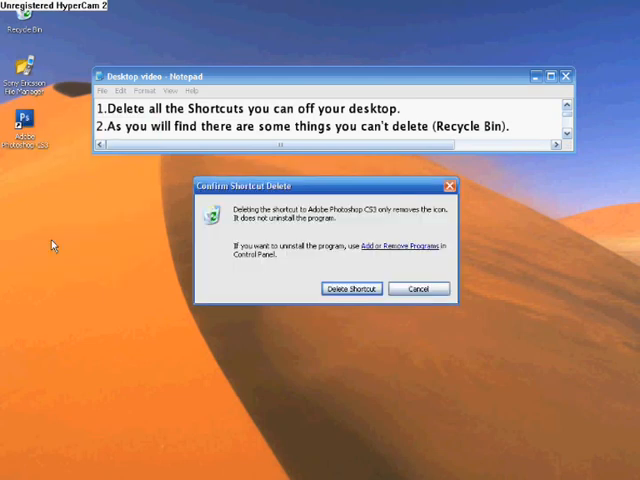
click(350, 288)
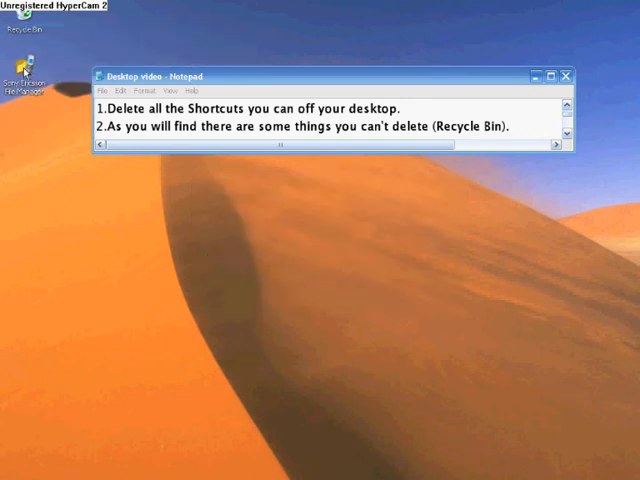
- Bring Notepad's step 4, 'Right click on your desktop', into view
right_click(25, 35)
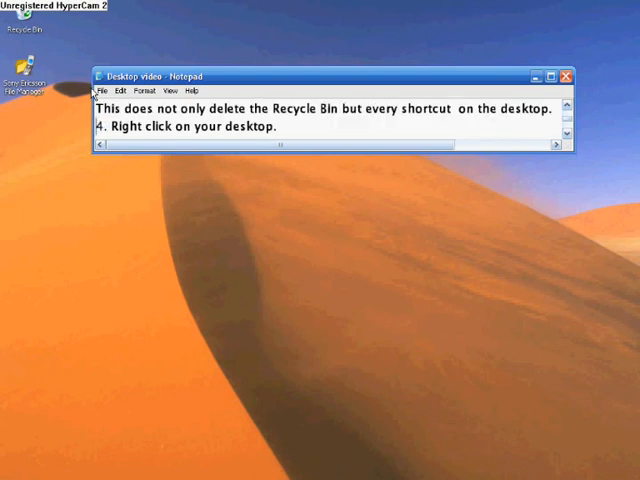
- Uncheck Show Desktop Icons under the desktop's Arrange Icons By menu
right_click(85, 200)
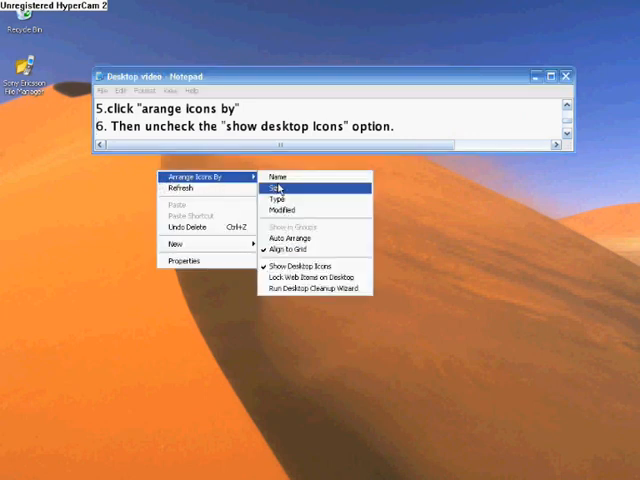
click(296, 273)
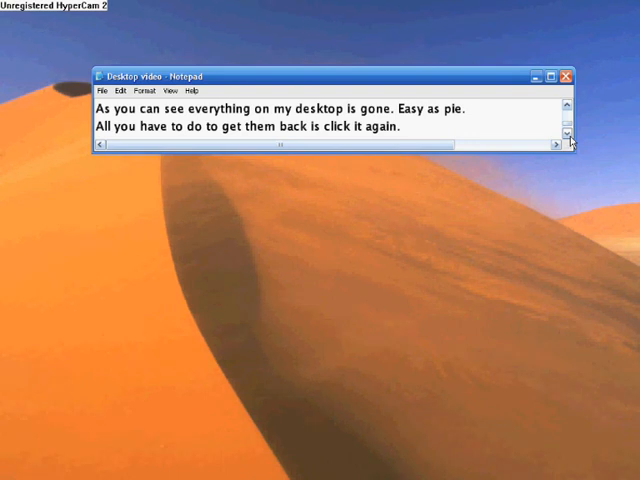
- Turn Show Desktop Icons back on, bring the closing thanks into view, then turn it off again
right_click(290, 222)
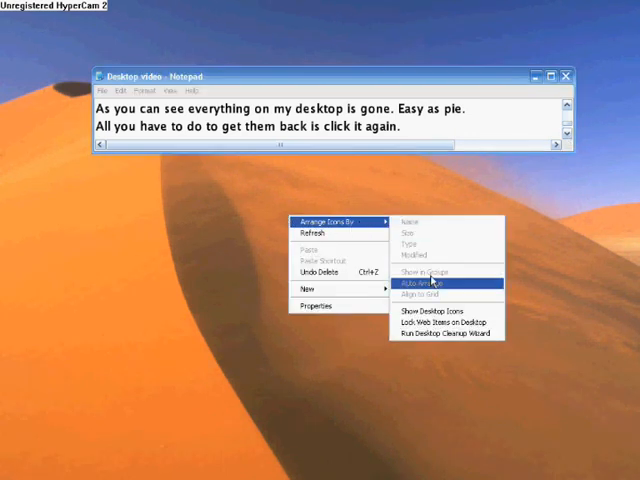
click(431, 312)
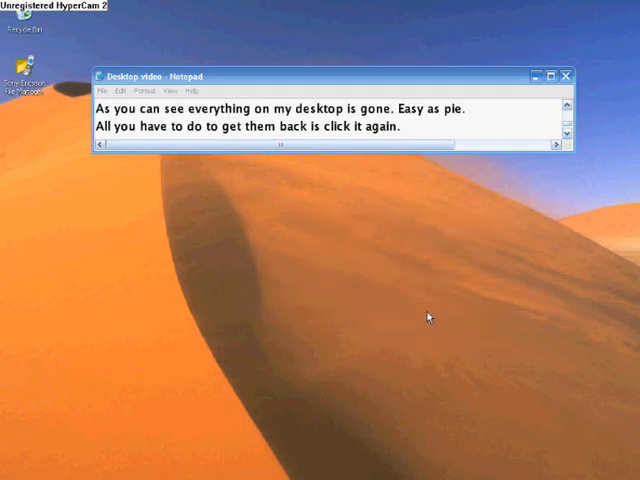
click(571, 144)
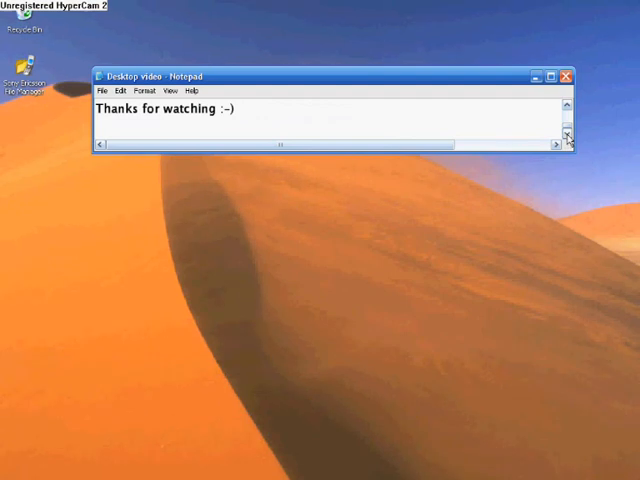
right_click(378, 233)
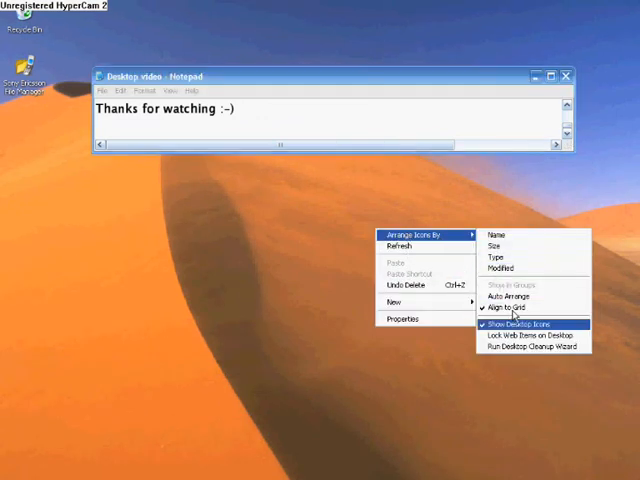
click(516, 322)
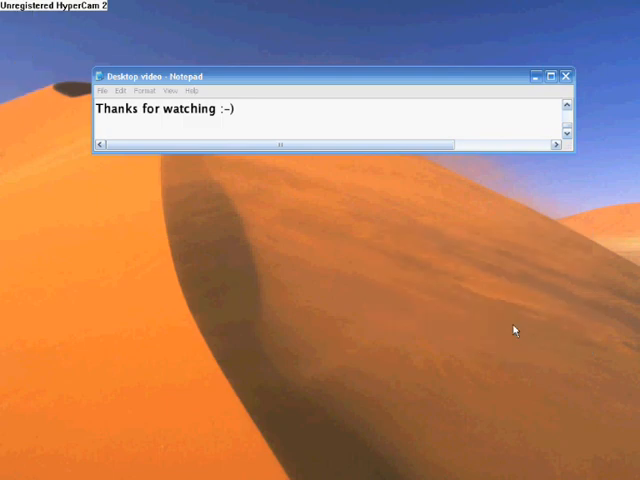